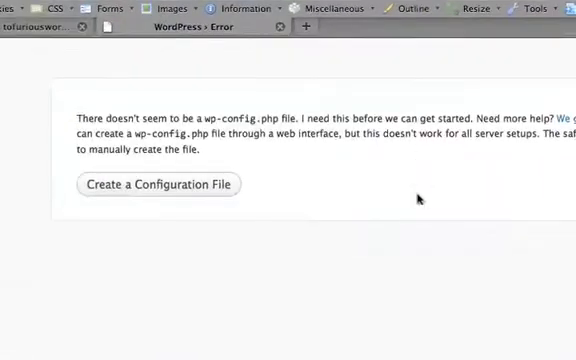
Begin creating the WordPress configuration file and continue past the database-information welcome page.
click(156, 184)
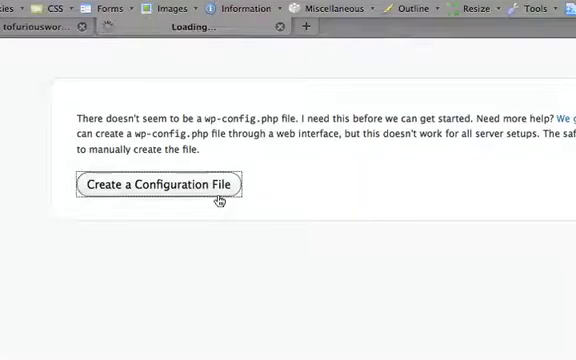
click(156, 186)
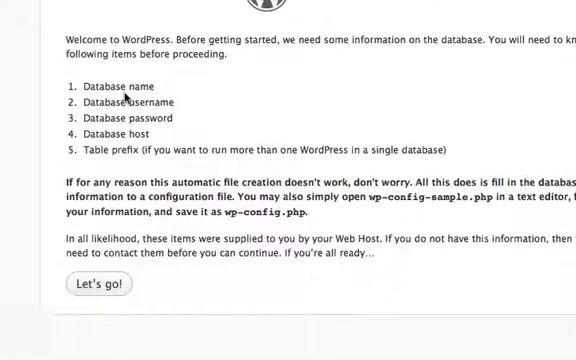
click(98, 312)
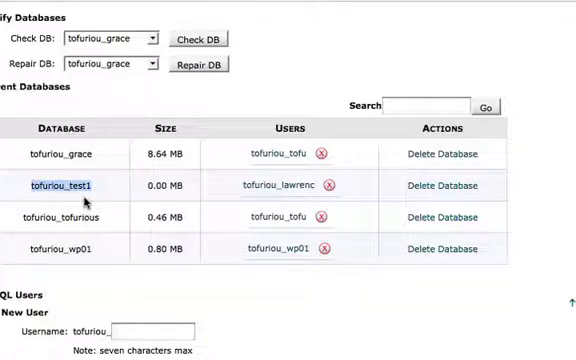
click(62, 184)
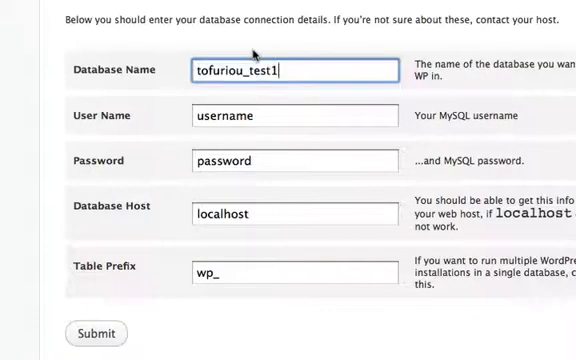
click(290, 114)
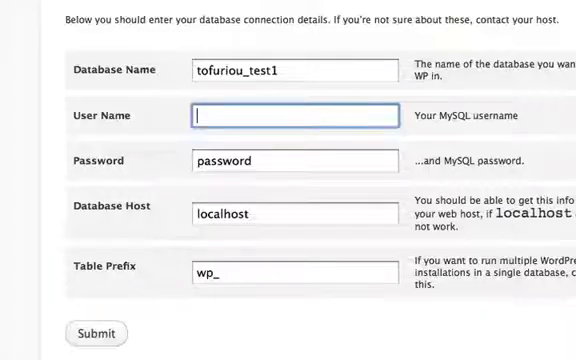
text(tofuriou_lawrenc)
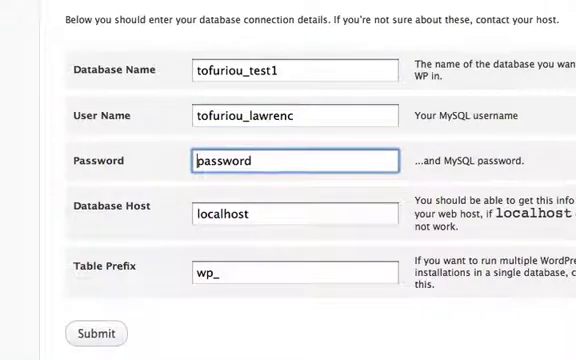
text(Password)
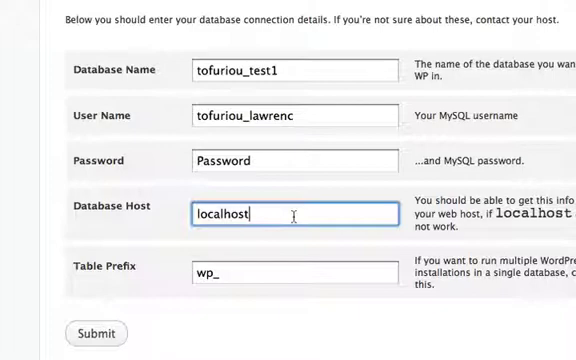
mouse_move(232, 262)
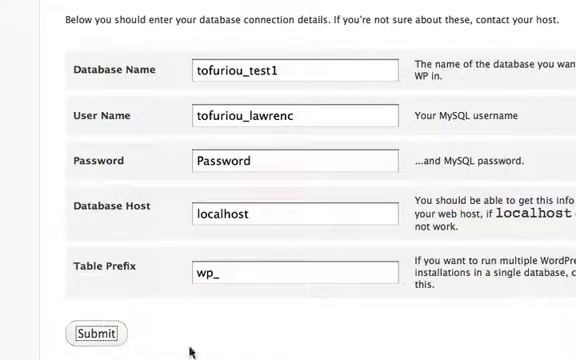
click(90, 332)
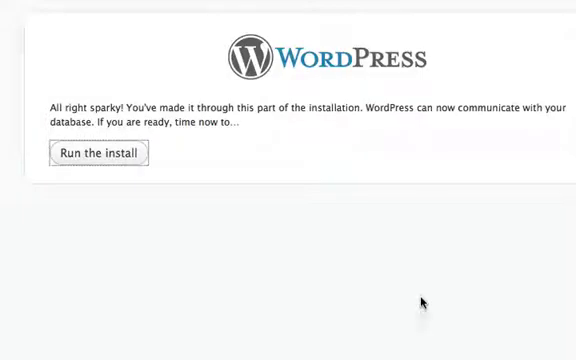
Run the install with site title "Lawrence's Test Blog", username Tofu and a password.
click(96, 152)
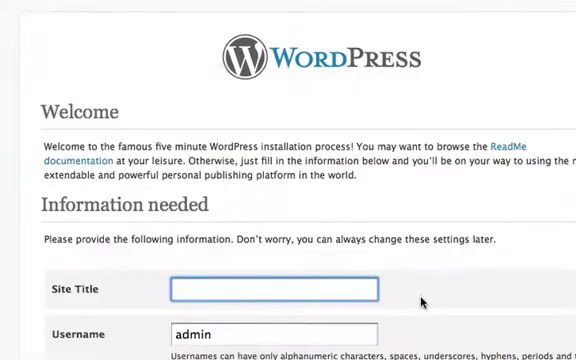
scroll(down, 3)
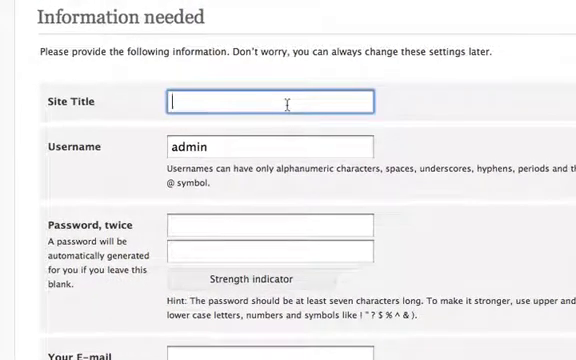
text(Lawrence's)
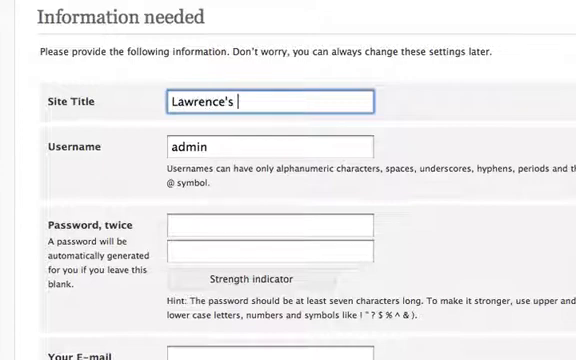
text(Test Blog)
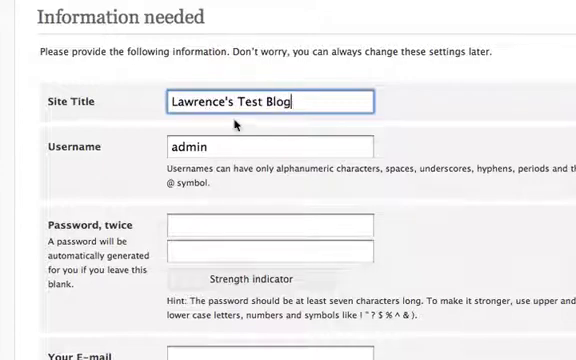
click(268, 146)
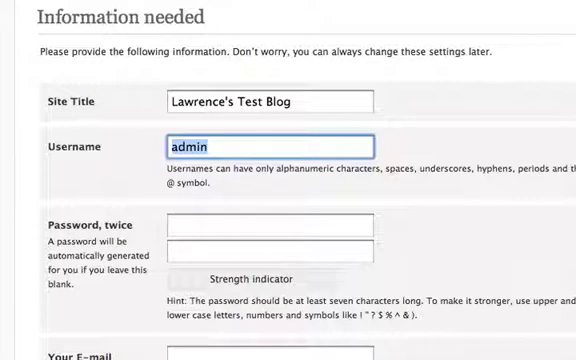
text(Tofu)
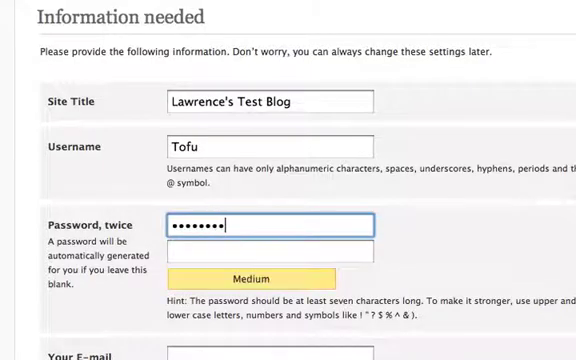
text(•••••)
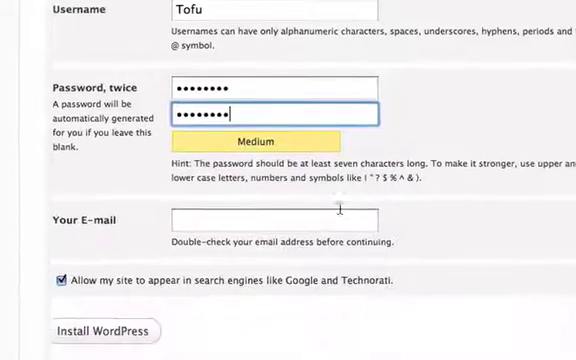
click(280, 176)
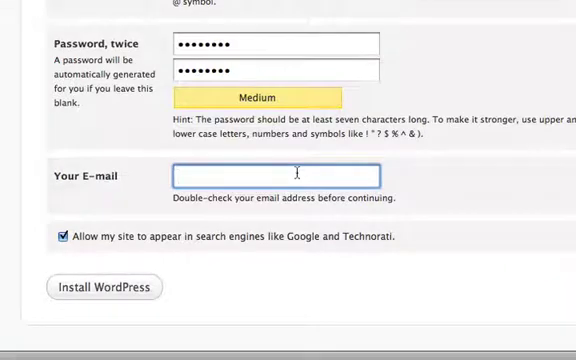
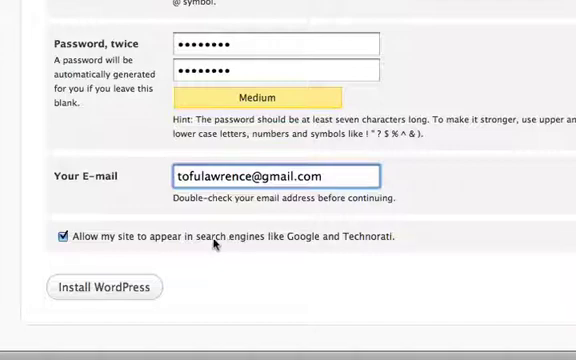
scroll(down, 3)
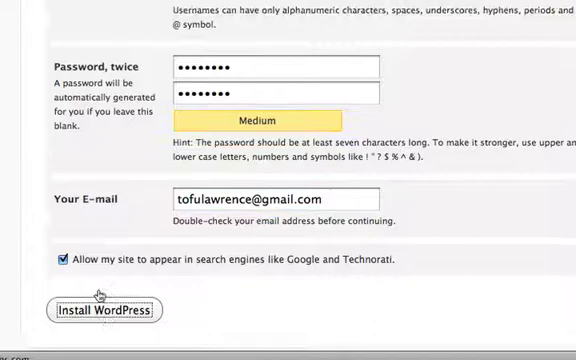
click(104, 308)
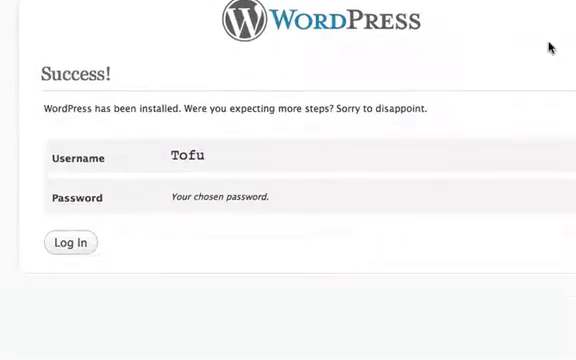
mouse_move(150, 202)
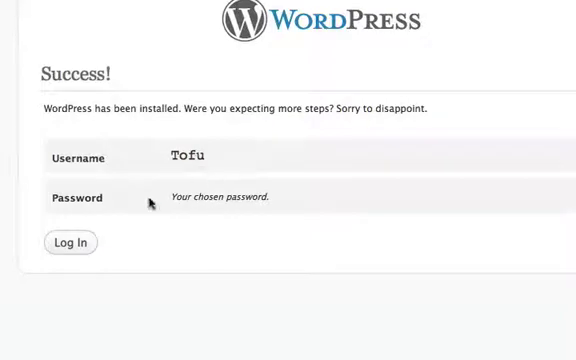
mouse_move(340, 248)
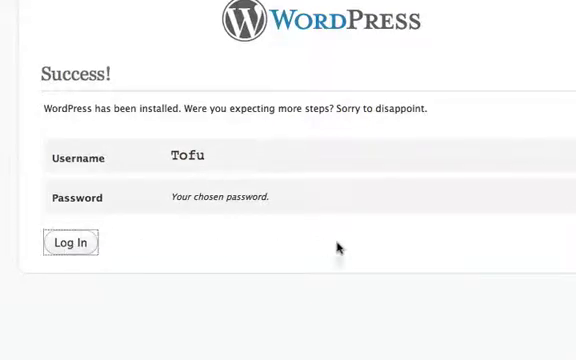
Log in as Tofu and go to Appearance > Themes, showing Twenty Ten as current.
click(72, 242)
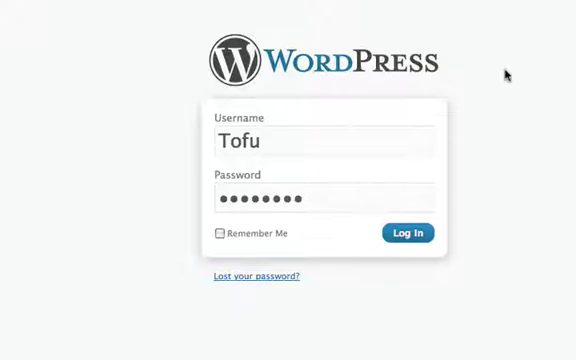
click(408, 232)
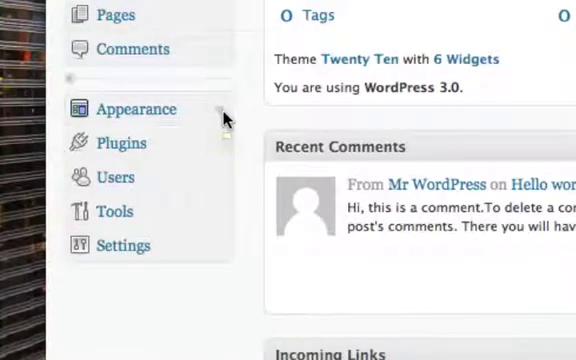
click(136, 108)
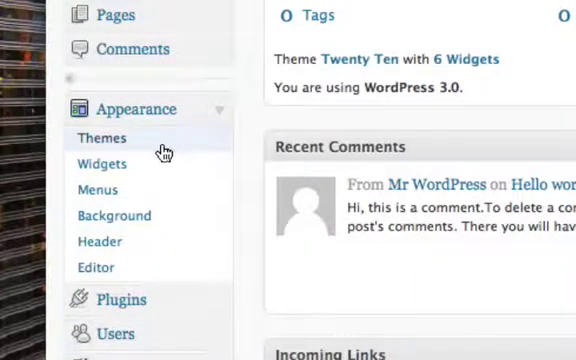
mouse_move(156, 152)
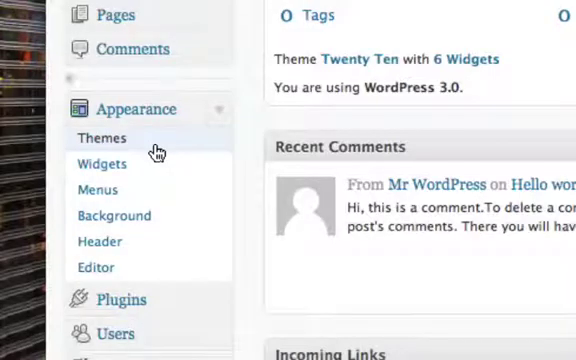
click(100, 138)
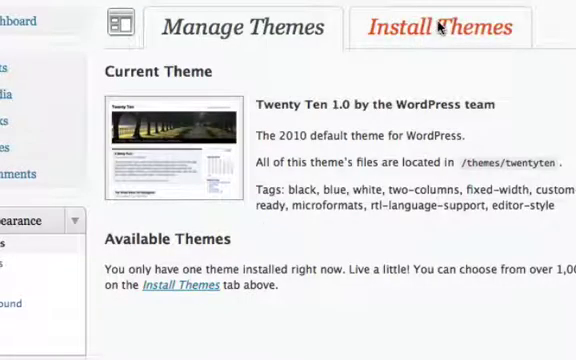
Upload the Tofurious theme zip from the computer and install it.
click(444, 28)
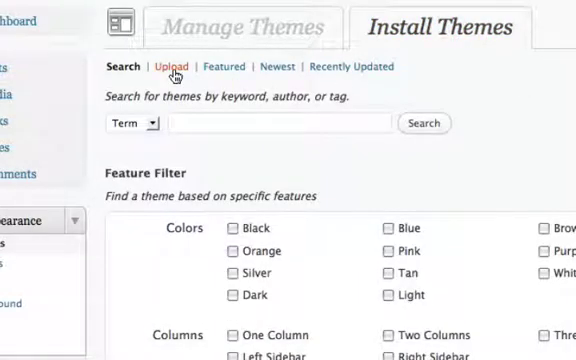
click(170, 66)
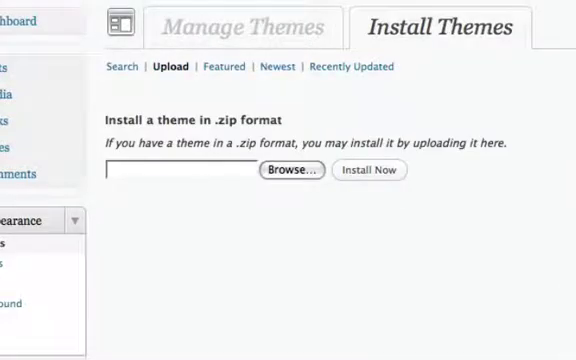
click(288, 170)
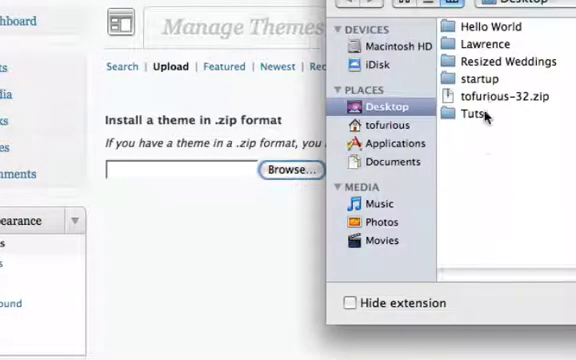
click(504, 96)
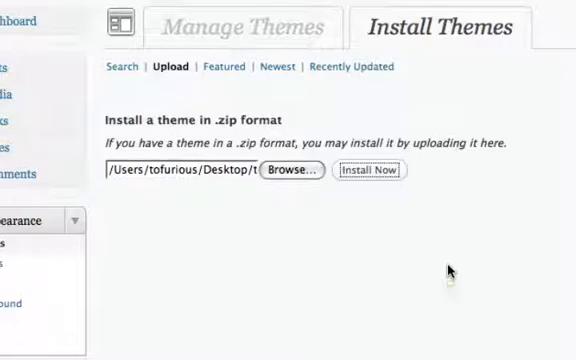
click(370, 172)
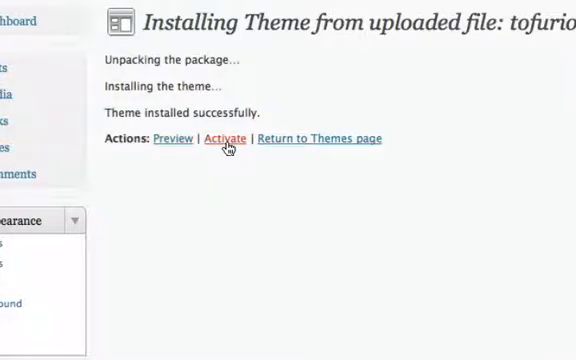
mouse_move(224, 144)
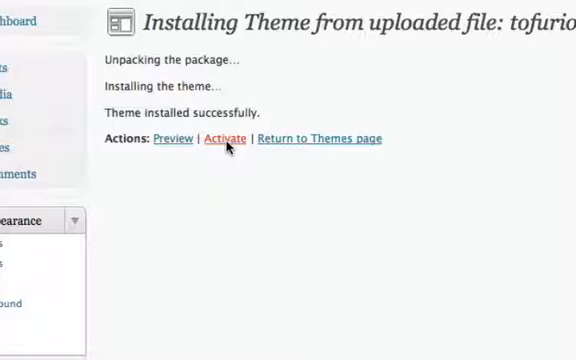
Activate the newly installed Tofurious theme.
click(224, 138)
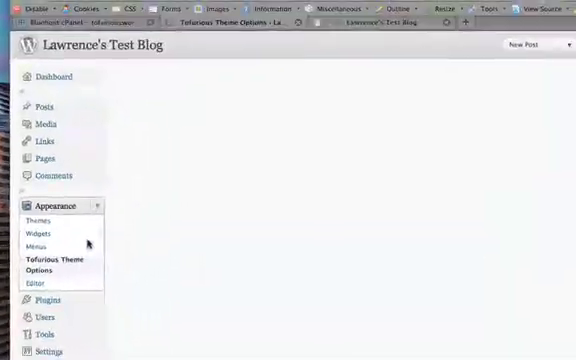
Go to Tofurious Theme Options and label a rotator image 'wedding picture'.
click(52, 264)
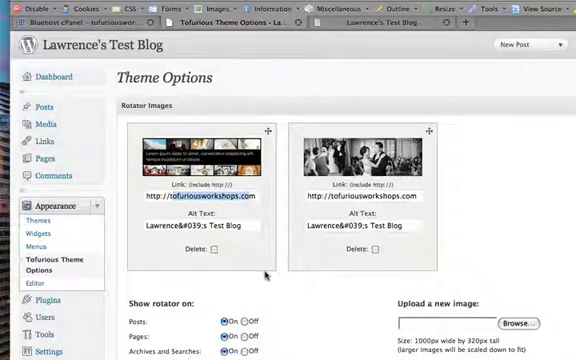
text(wedding picture)
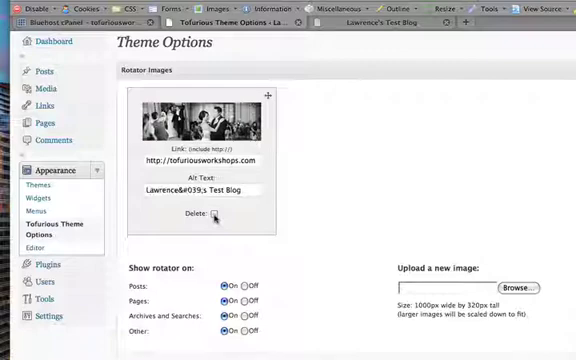
mouse_move(530, 136)
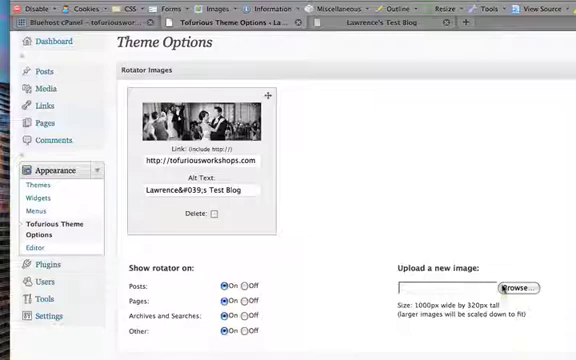
scroll(down, 3)
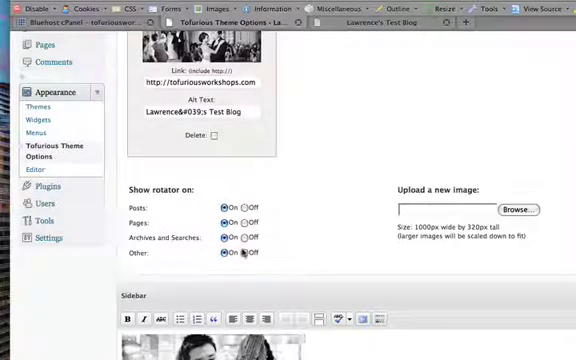
Complete the sidebar heading to read "This is my friend, Lawrence".
click(244, 252)
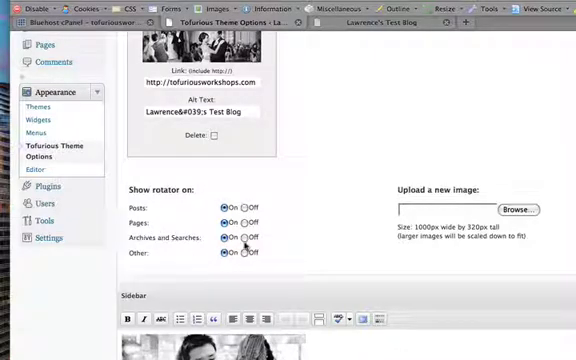
scroll(down, 3)
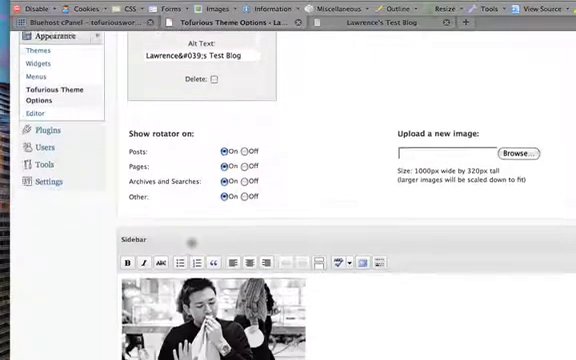
scroll(down, 3)
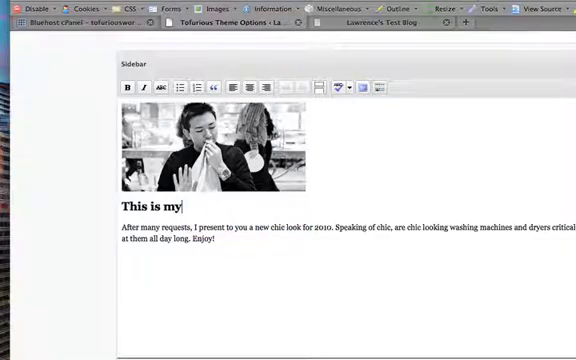
text(friend, Lawren)
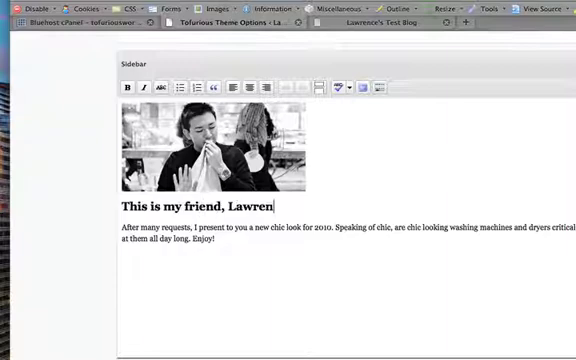
text(ce)
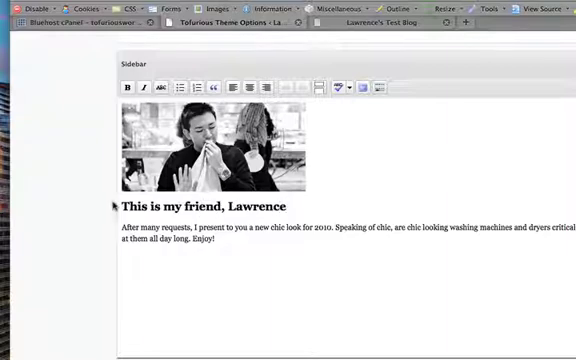
scroll(down, 3)
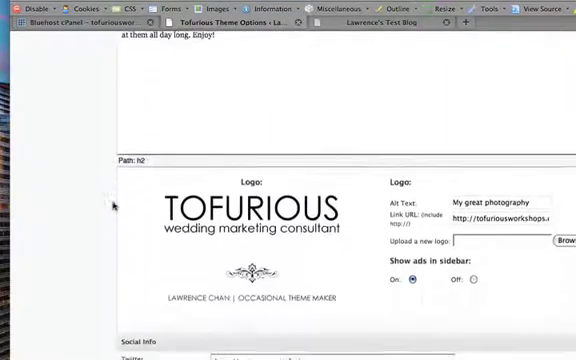
Return to the Theme Options tab and scroll to the Social Info section with Twitter, Facebook and RSS addresses.
scroll(down, 3)
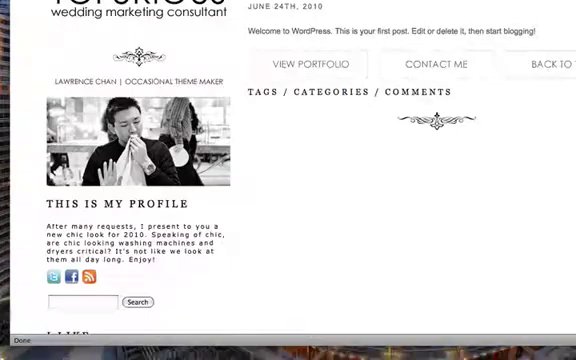
scroll(down, 3)
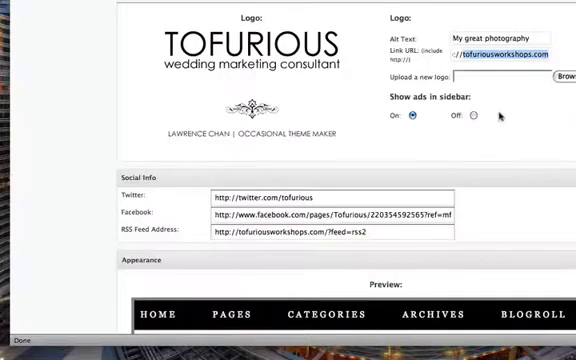
click(460, 120)
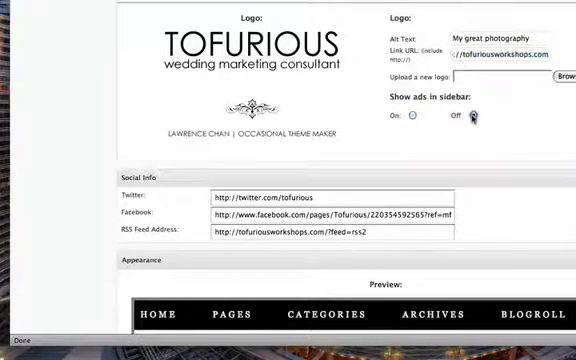
scroll(down, 3)
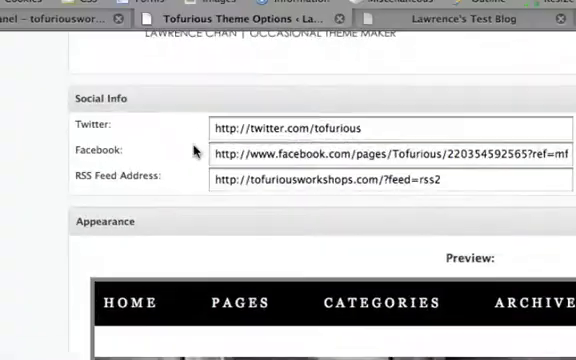
click(300, 128)
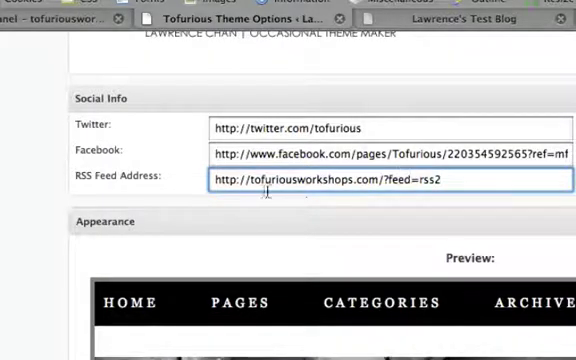
scroll(down, 3)
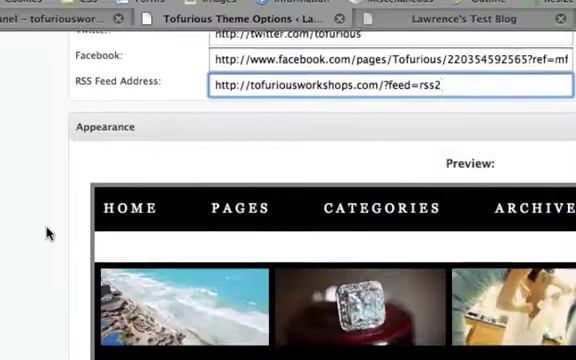
Scroll through the Appearance style preview and background colour and image settings.
scroll(down, 3)
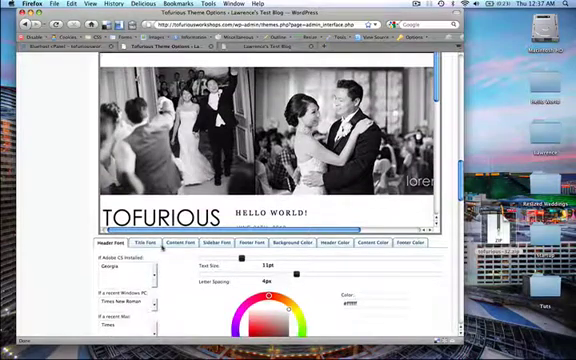
scroll(down, 3)
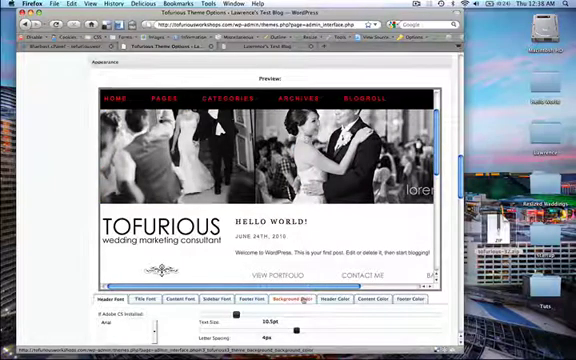
scroll(down, 3)
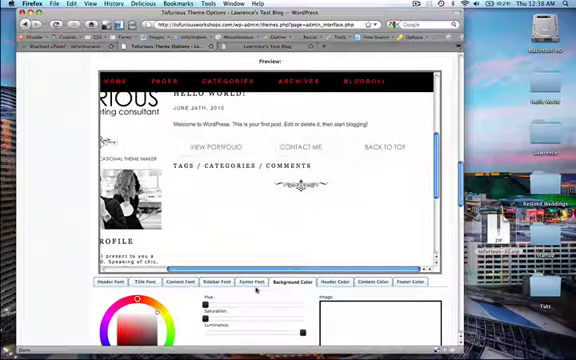
scroll(down, 3)
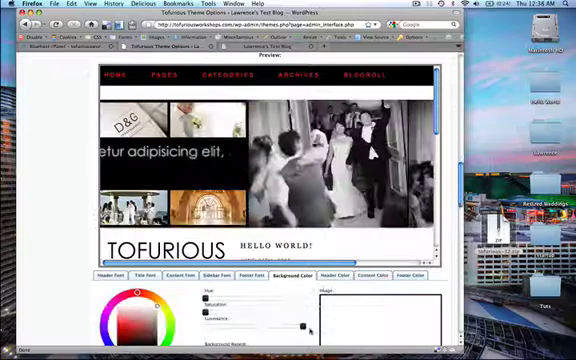
scroll(down, 3)
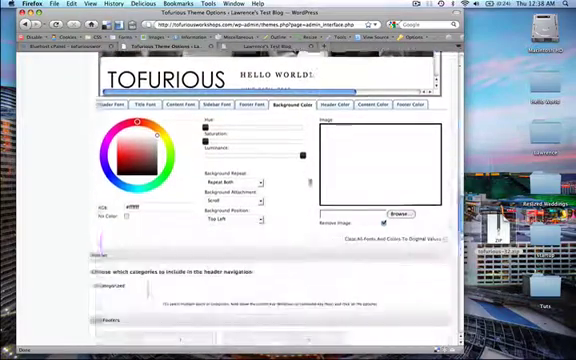
scroll(down, 3)
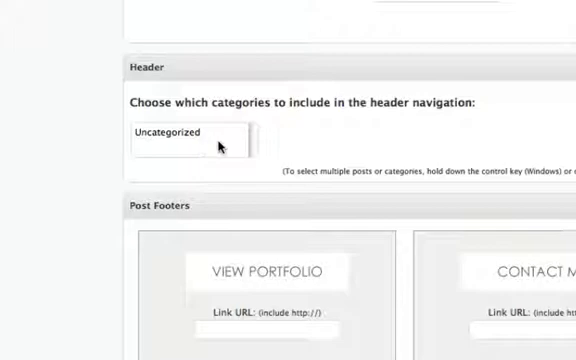
scroll(down, 3)
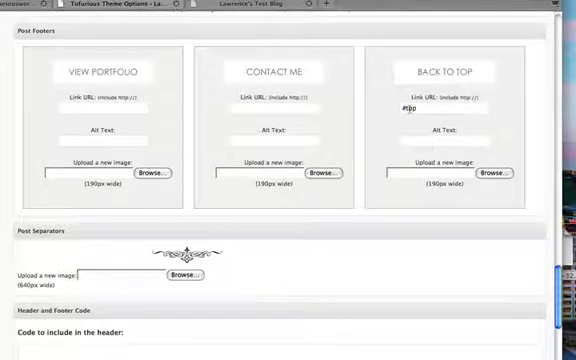
scroll(down, 3)
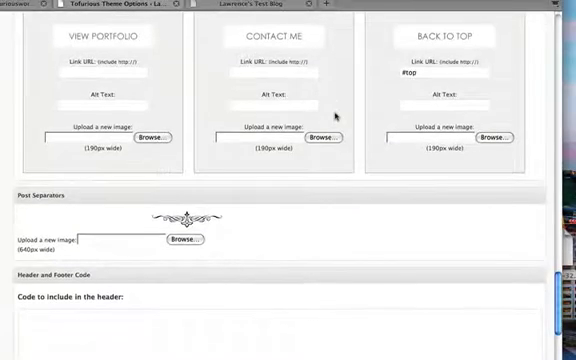
scroll(down, 3)
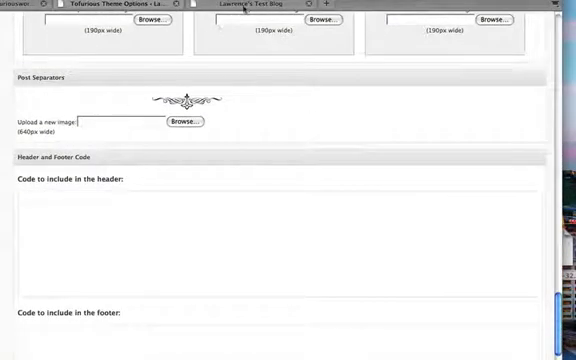
click(240, 4)
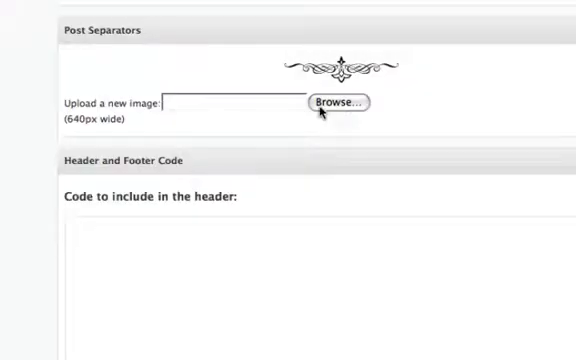
mouse_move(136, 128)
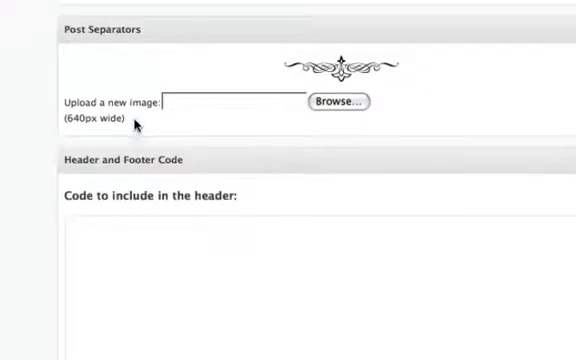
scroll(down, 3)
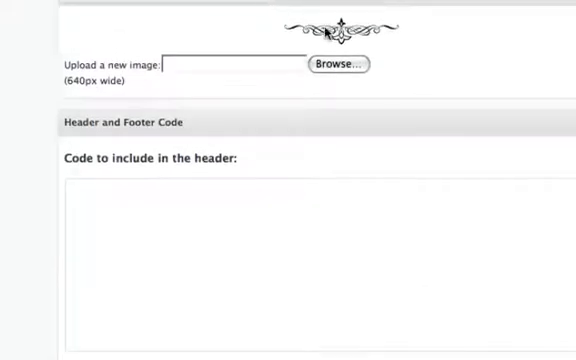
scroll(down, 3)
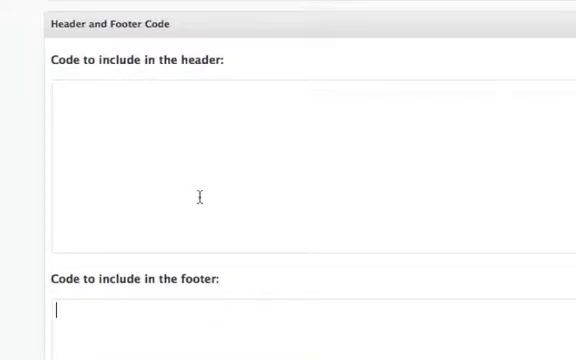
mouse_move(132, 352)
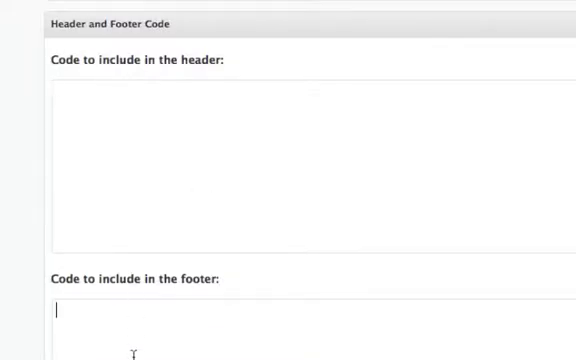
scroll(down, 3)
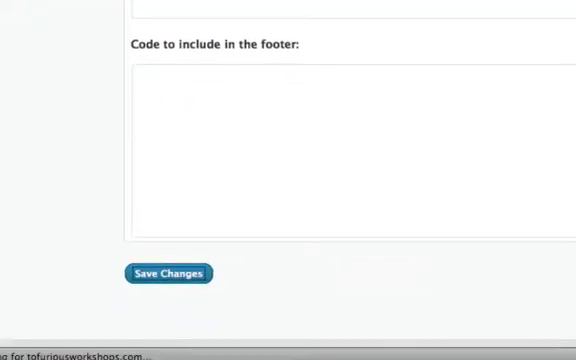